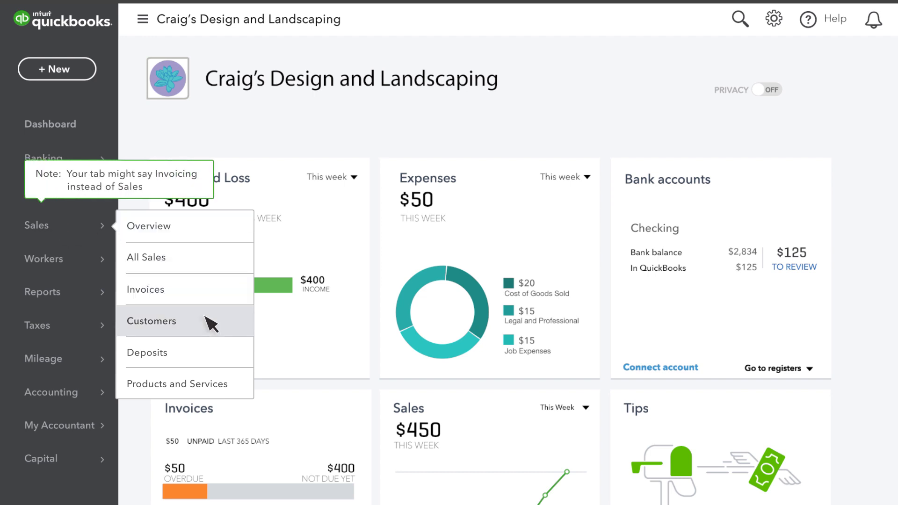
# Open Sales > Customers and check The Brosnan Club's $50.00 open balance
pyautogui.click(151, 321)
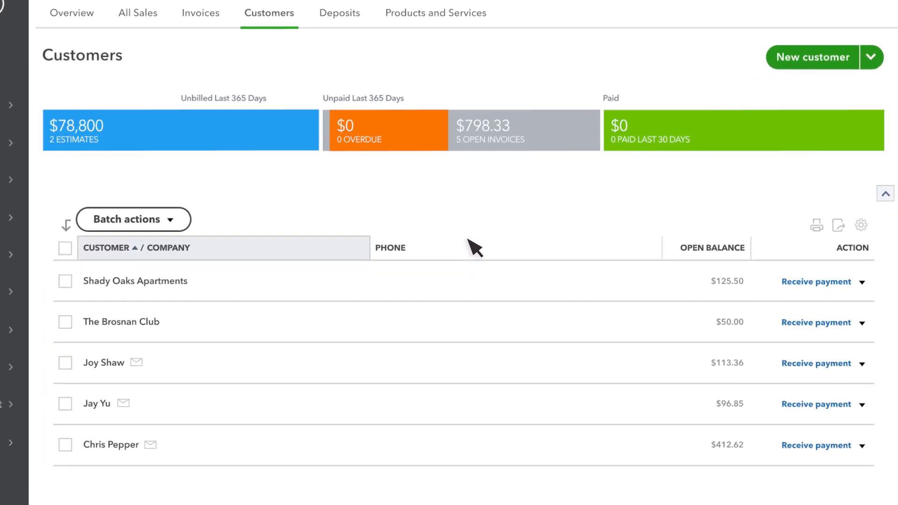
pyautogui.scroll(-3)
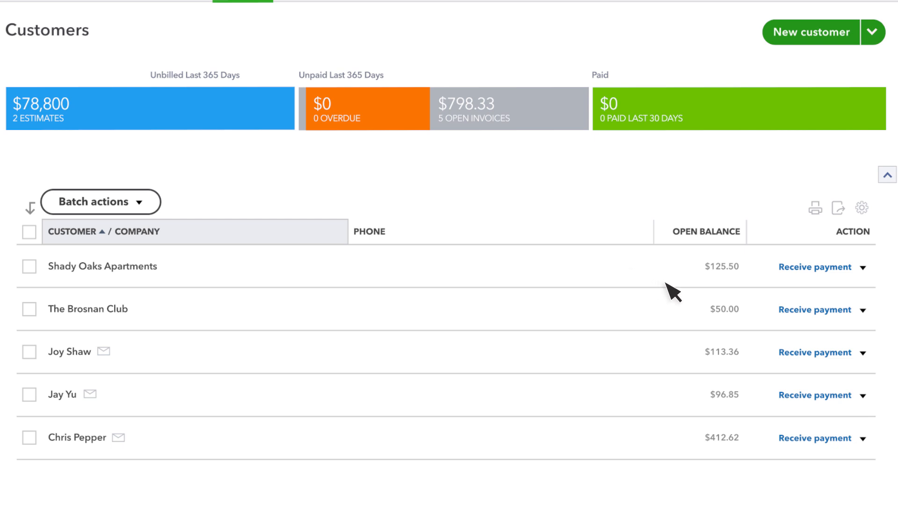
pyautogui.moveTo(754, 325)
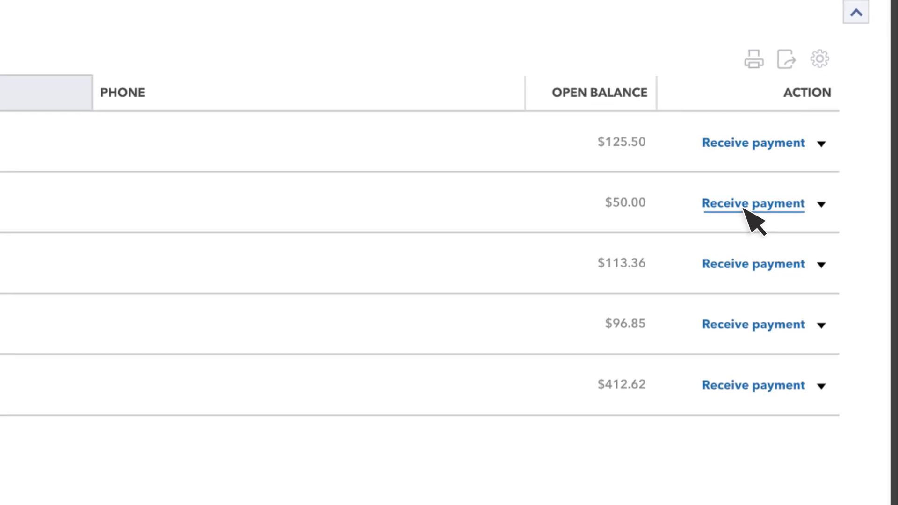
# Start a new Receive Payment and choose The Brosnan Club as the customer
pyautogui.click(56, 69)
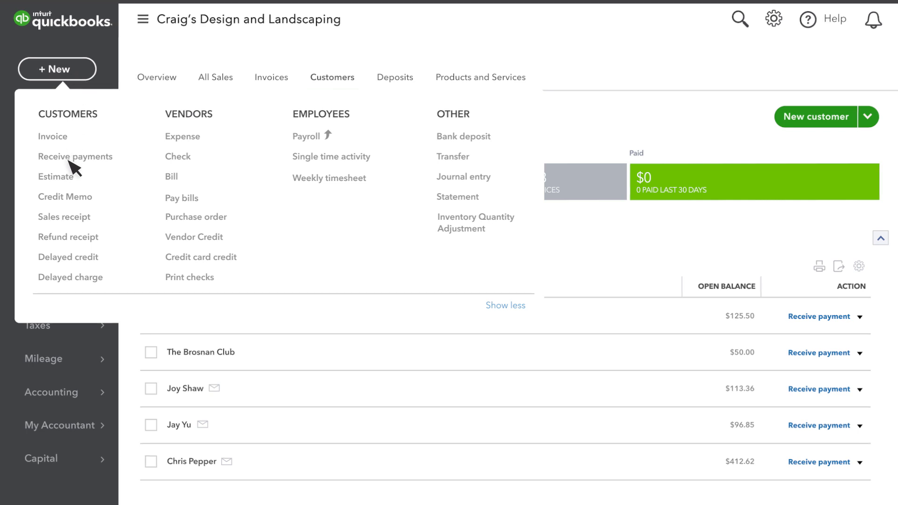
pyautogui.click(75, 157)
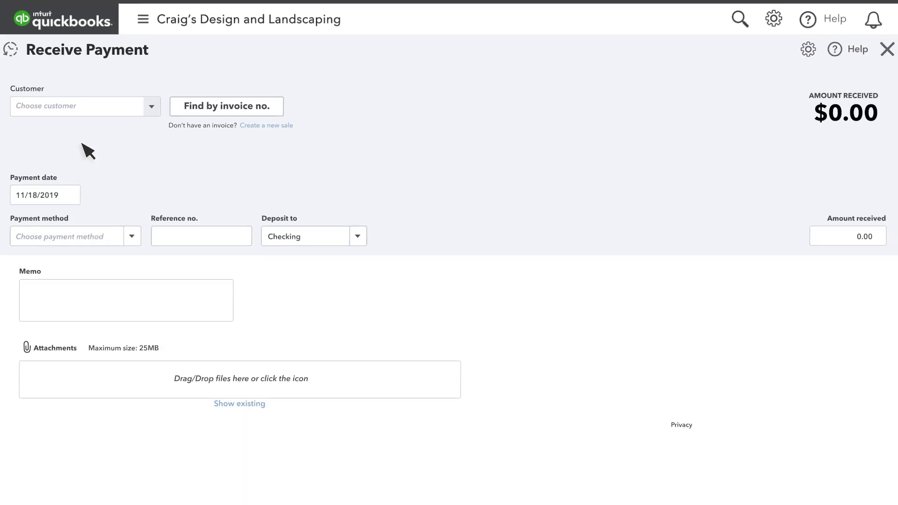
pyautogui.scroll(-3)
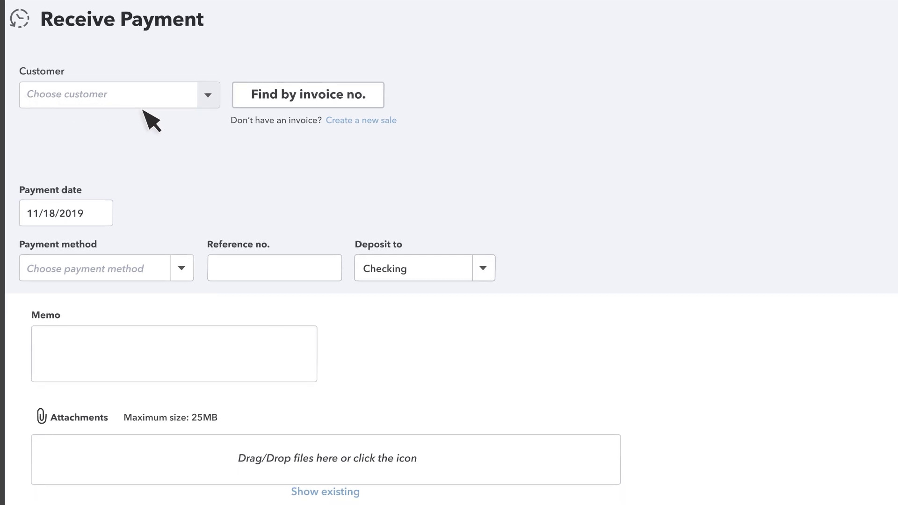
pyautogui.write('The')
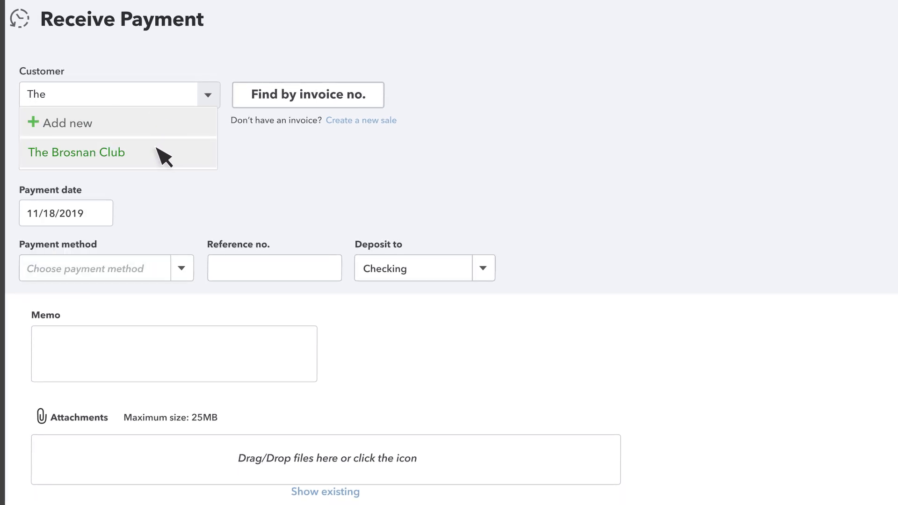
pyautogui.click(76, 153)
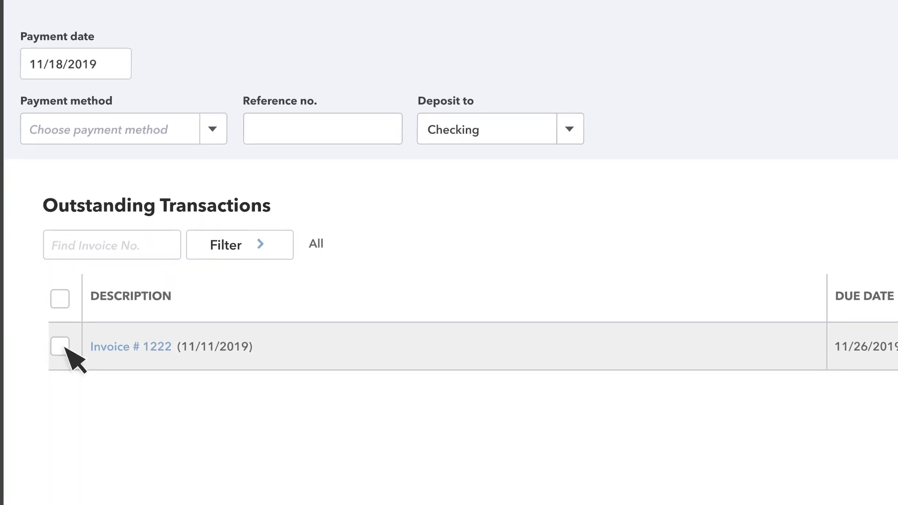
# Apply the payment to Invoice #1222 so $50.00 is received
pyautogui.click(60, 347)
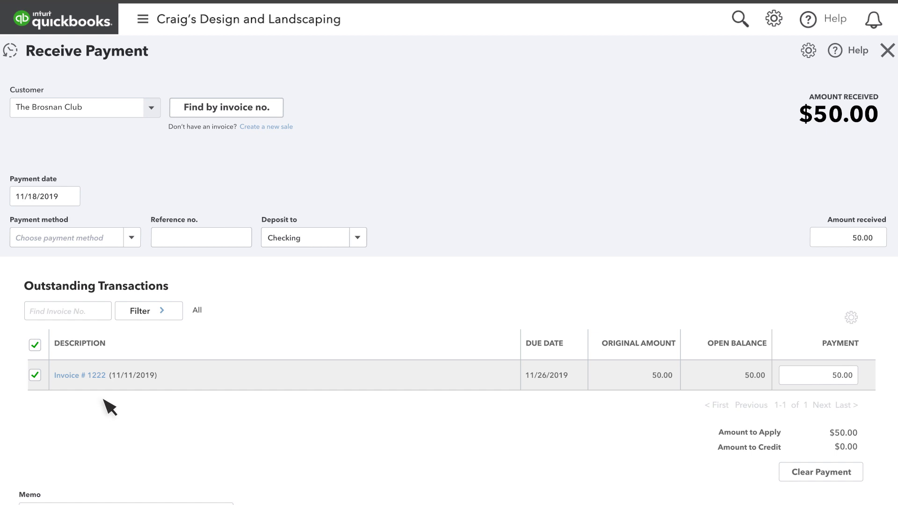
pyautogui.moveTo(710, 395)
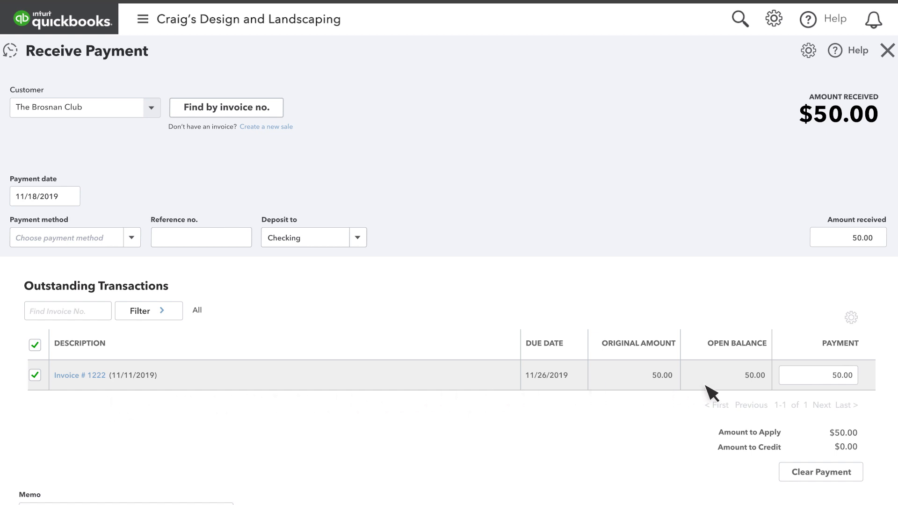
pyautogui.moveTo(850, 390)
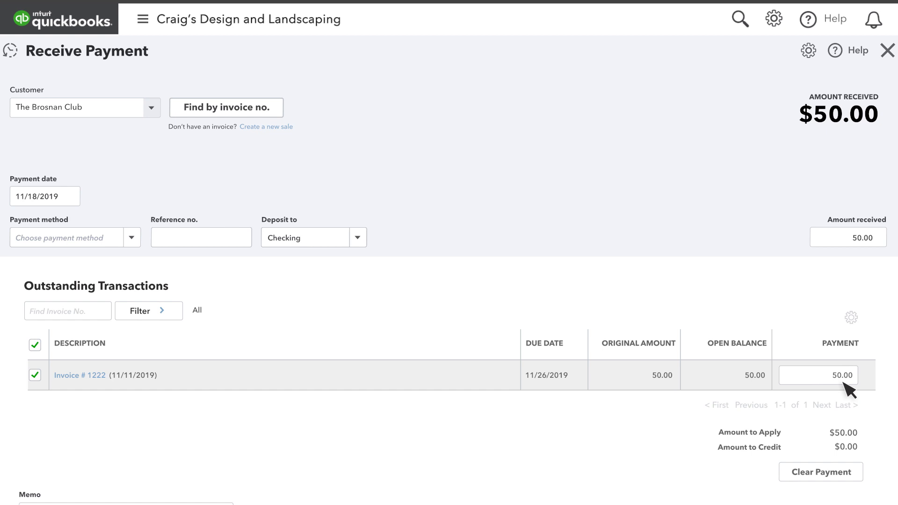
pyautogui.click(131, 237)
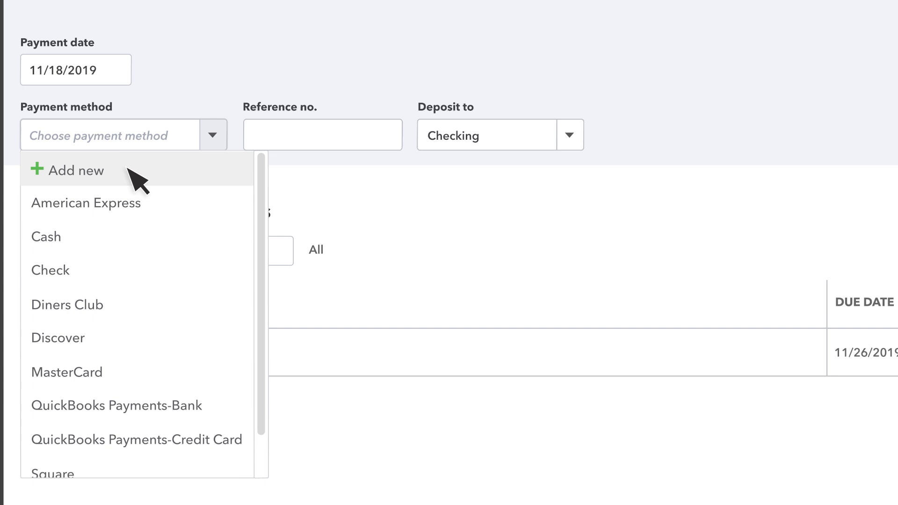
pyautogui.moveTo(57, 270)
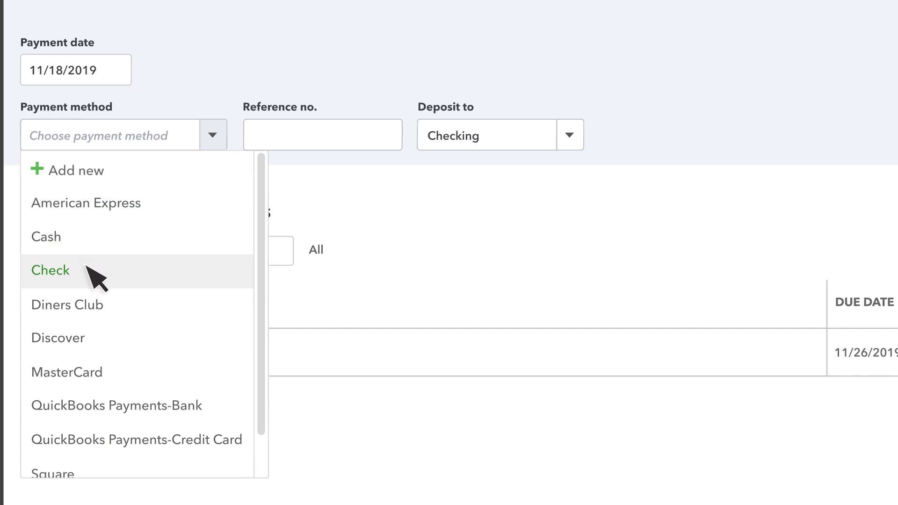
# Record the payment method as Check with reference number 987
pyautogui.click(50, 270)
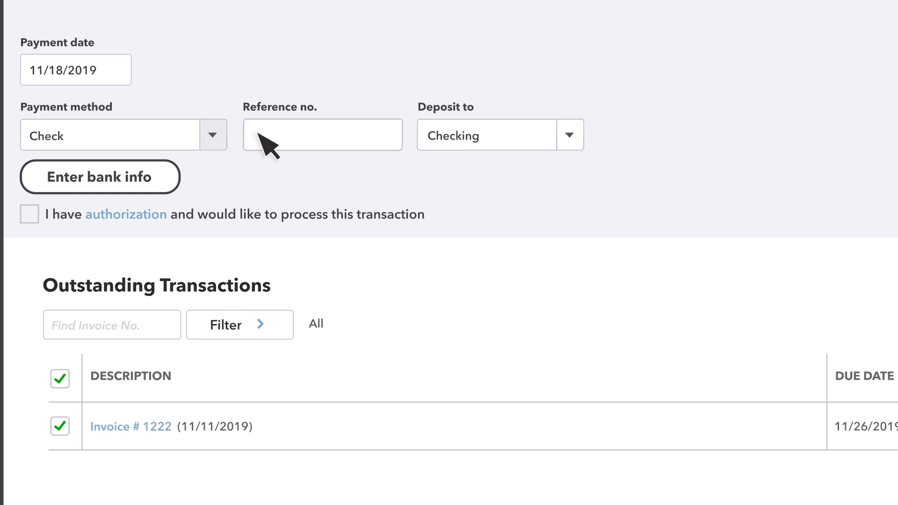
pyautogui.click(323, 135)
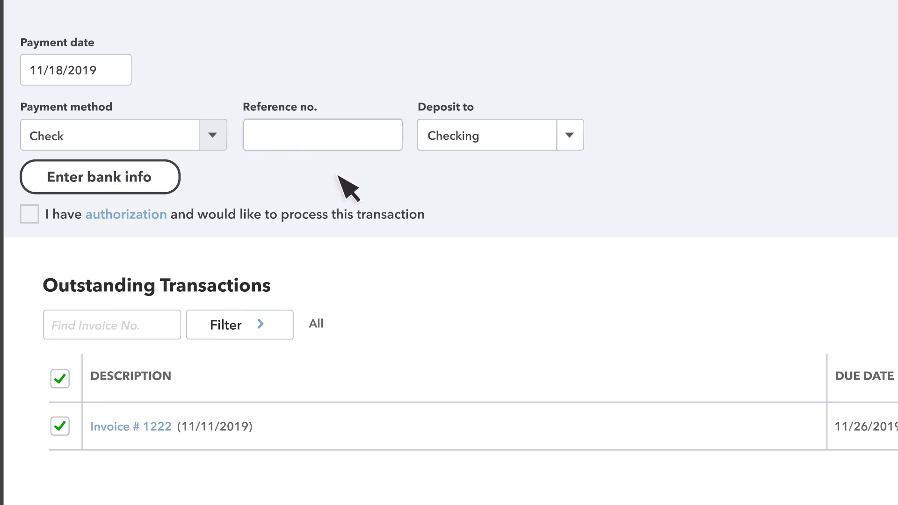
pyautogui.write('9')
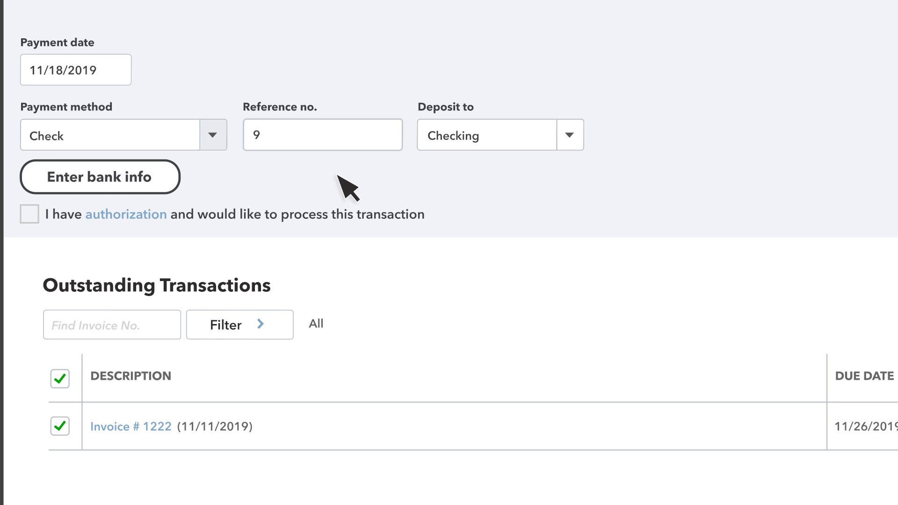
pyautogui.write('87')
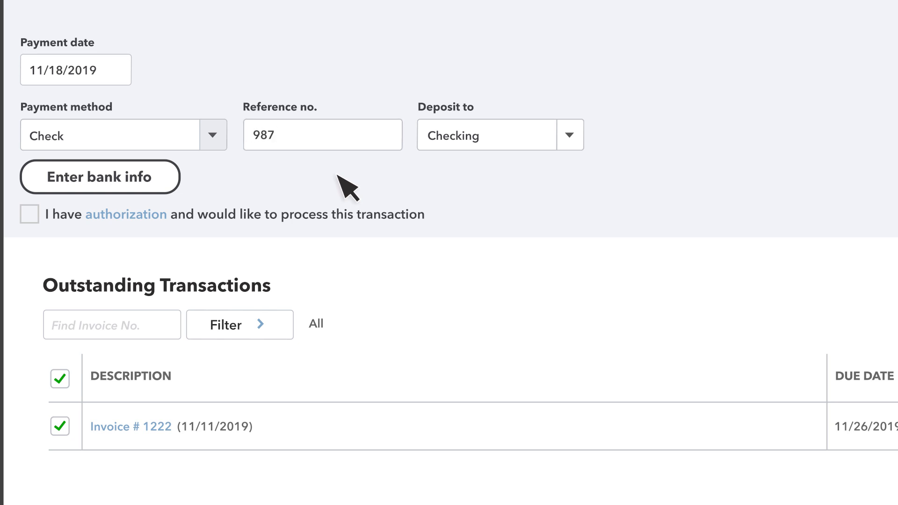
pyautogui.click(569, 135)
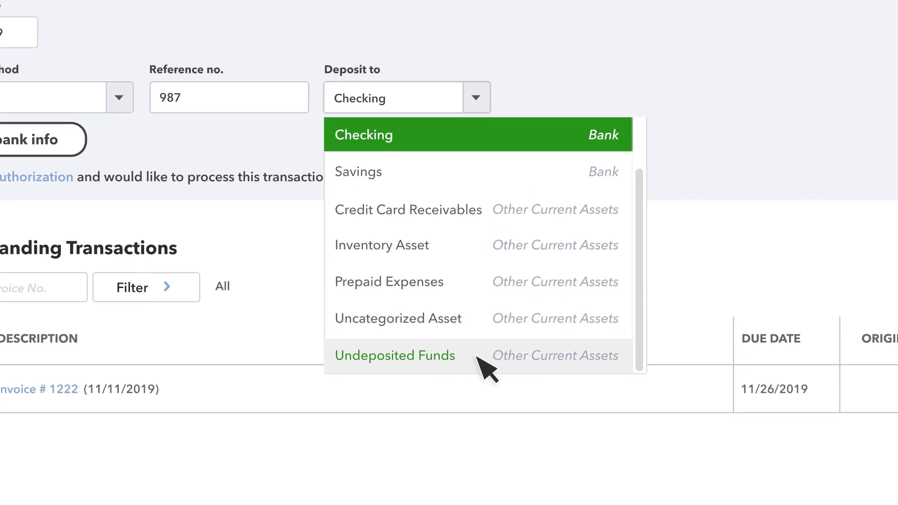
# Deposit the payment to Undeposited Funds instead of Checking
pyautogui.click(395, 355)
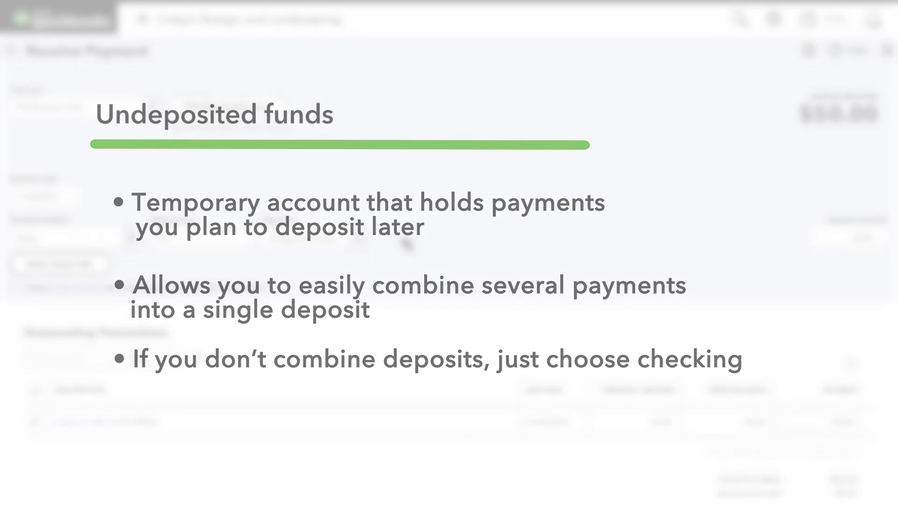
# Save and close the $50 payment from the Save and new menu
pyautogui.click(864, 480)
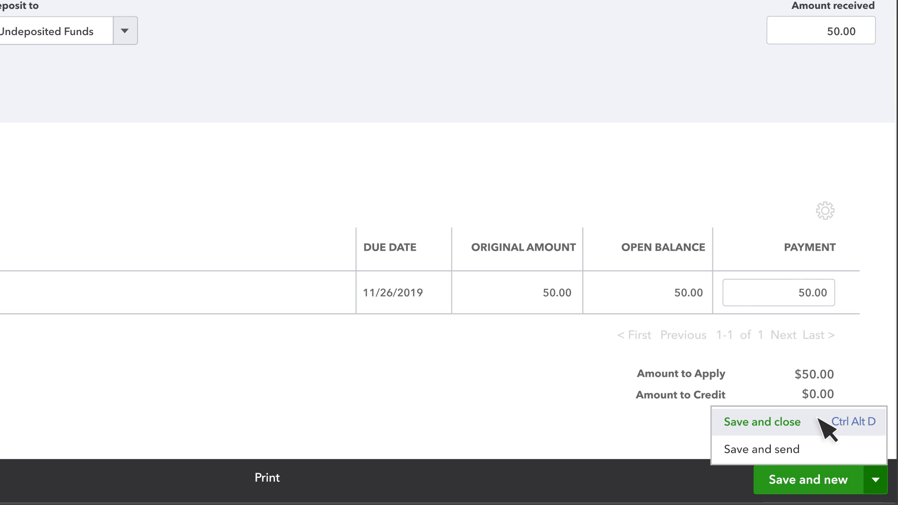
pyautogui.click(762, 422)
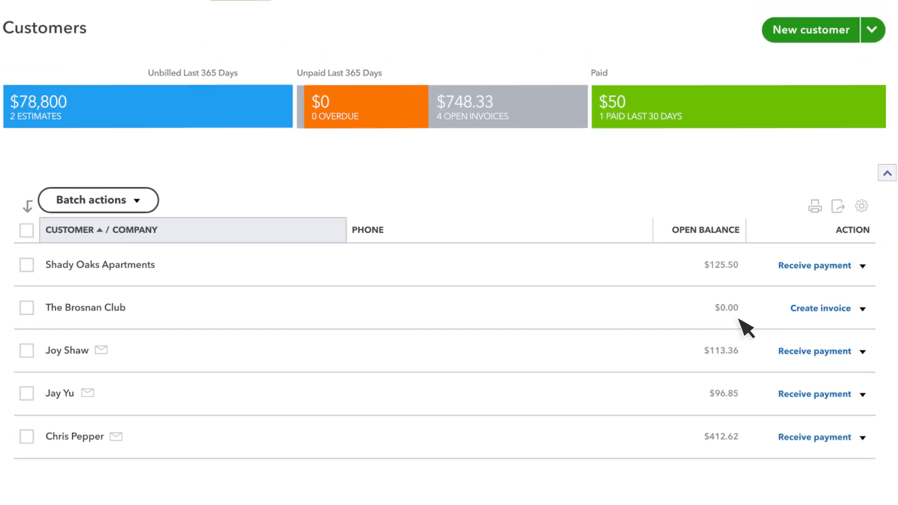